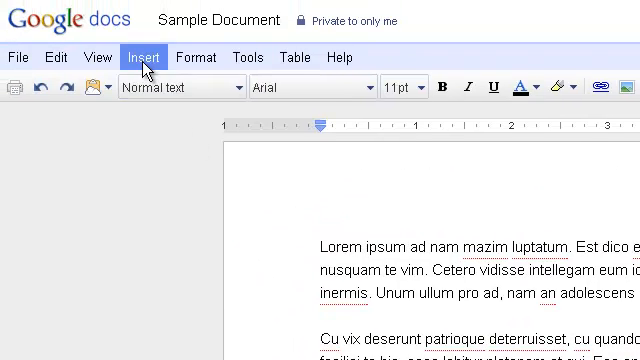
Open the special characters picker from the Insert menu
left_click(143, 57)
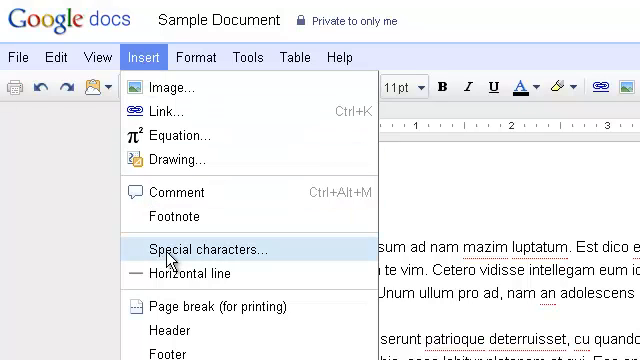
left_click(201, 249)
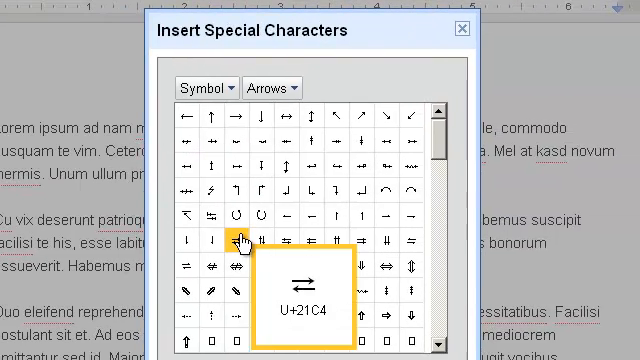
Pick the £ symbol and insert it on a new line between paragraphs
left_click(203, 88)
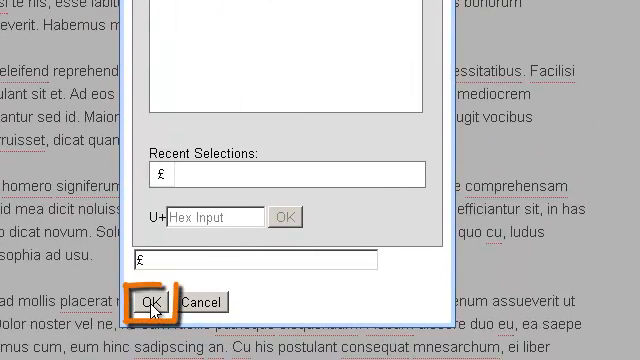
left_click(153, 302)
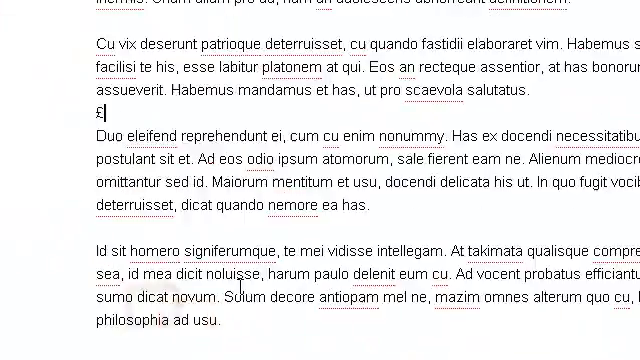